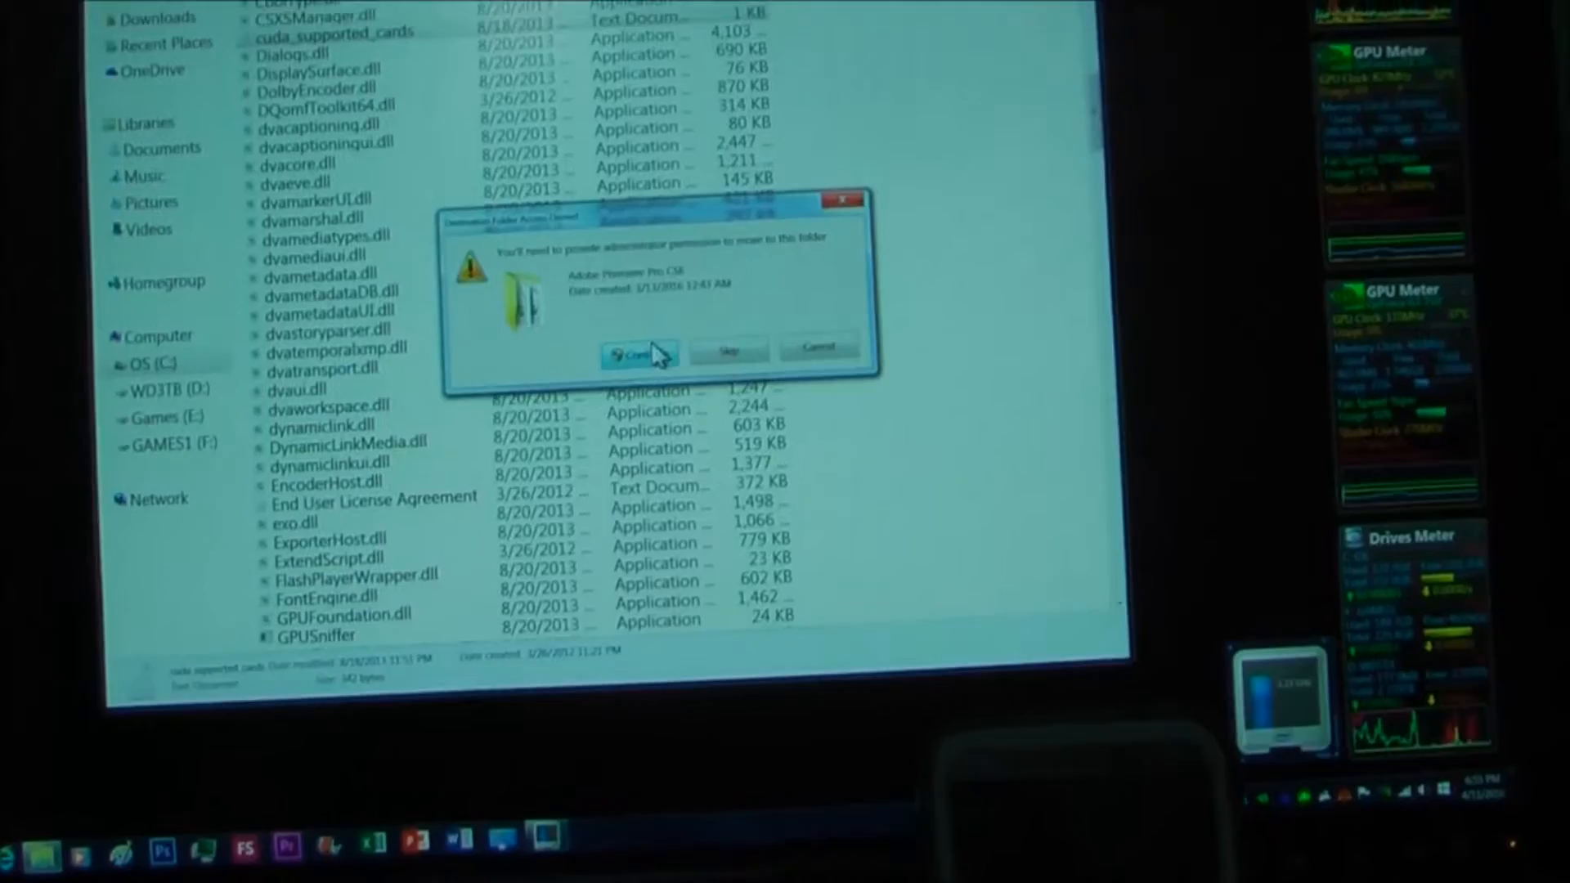
- Grant administrator permission in the Destination Folder Access Denied dialog so the edited file moves
click(637, 352)
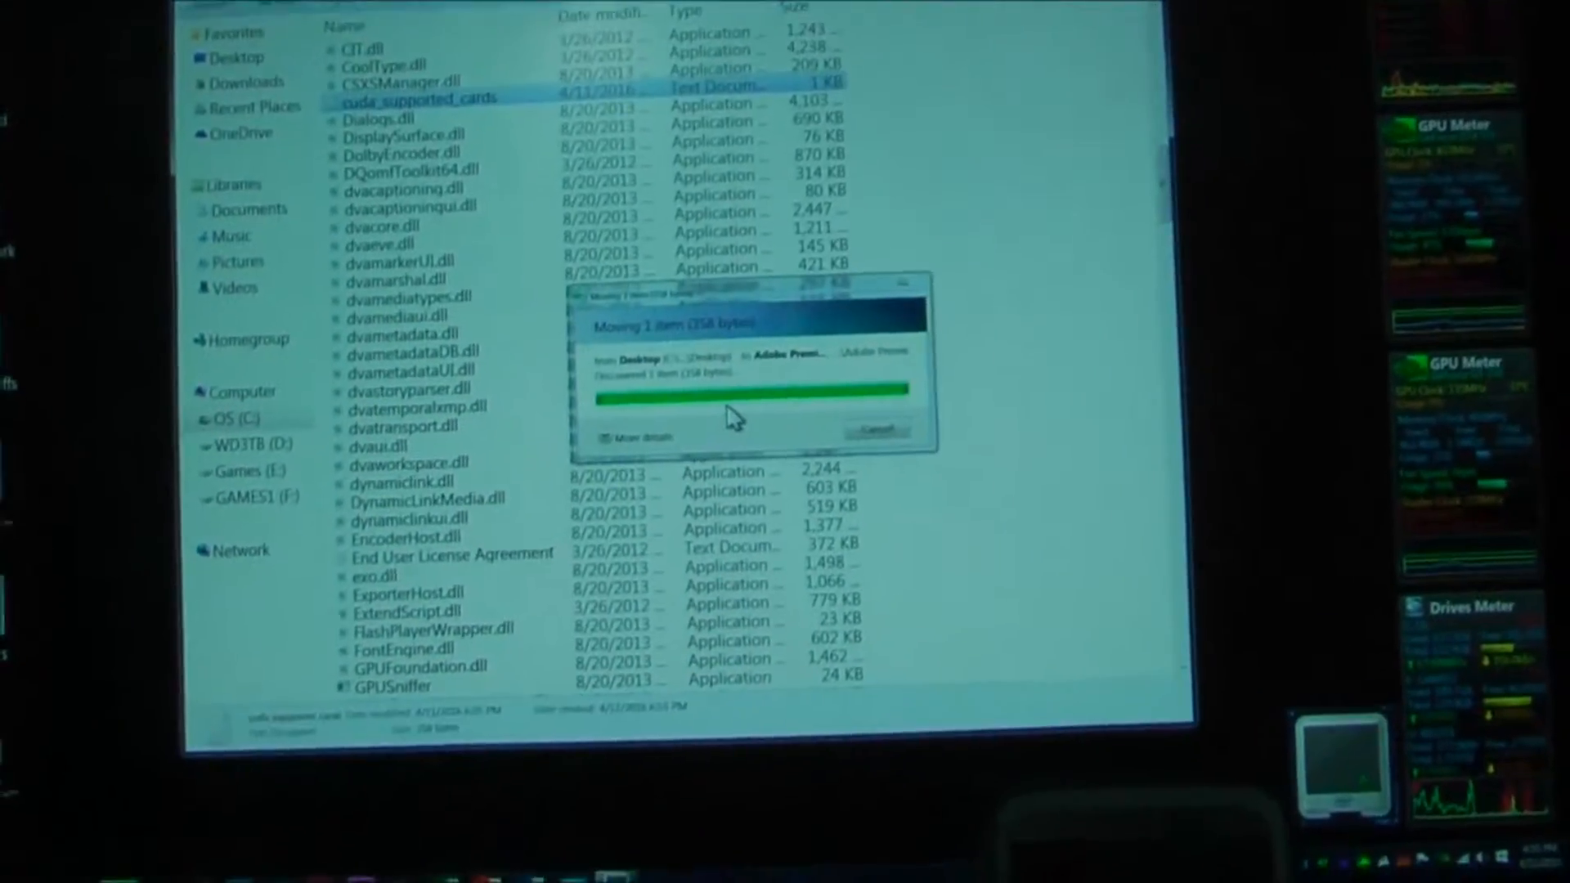